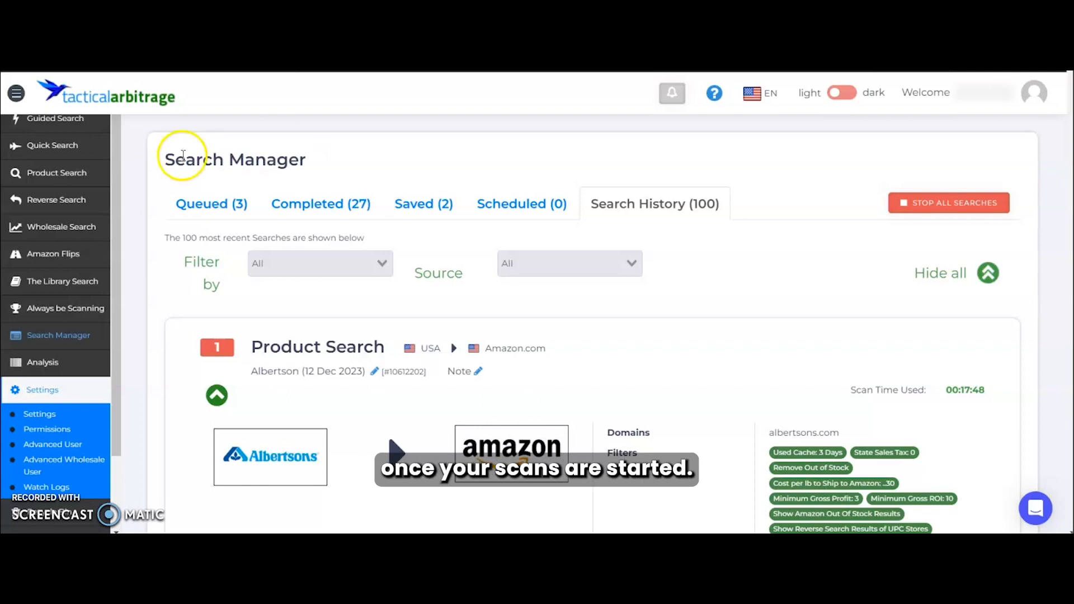
pyautogui.moveTo(66, 309)
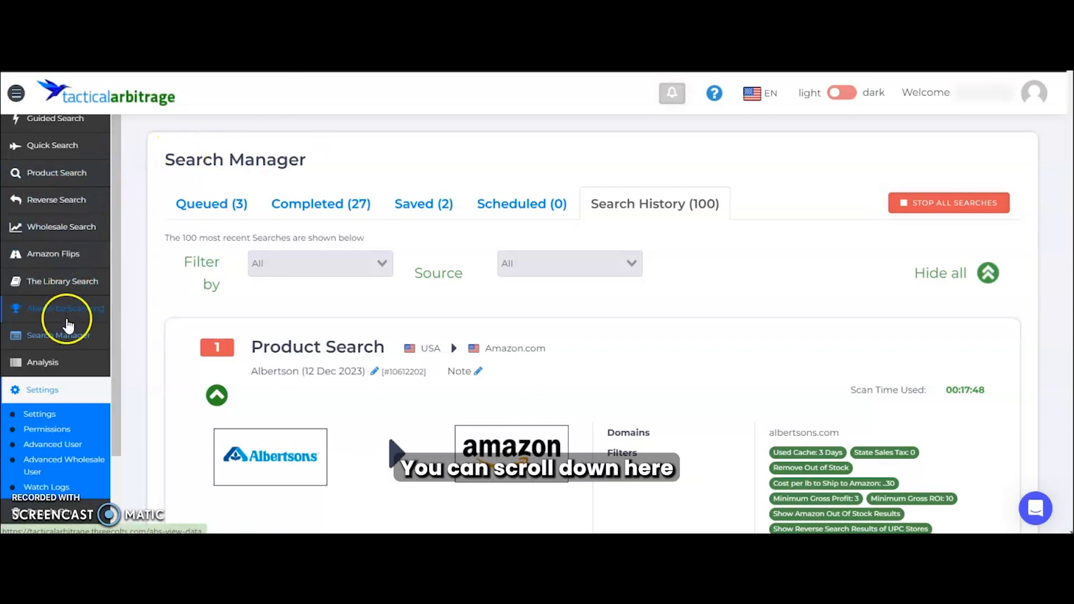
# - Show the Search Manager's Queued list with the product search currently scanning
pyautogui.click(212, 203)
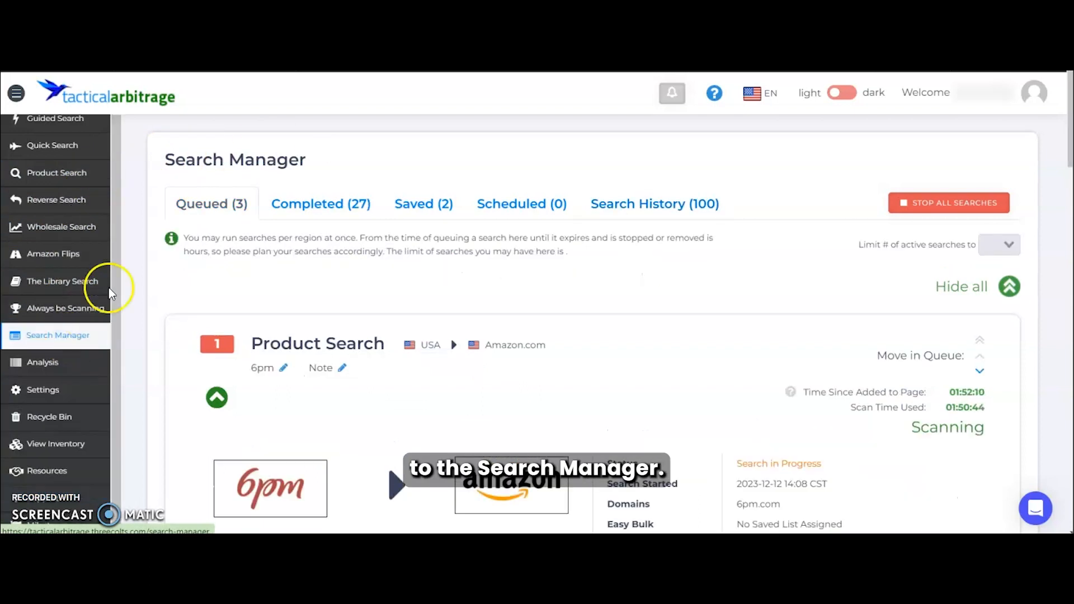
pyautogui.moveTo(294, 188)
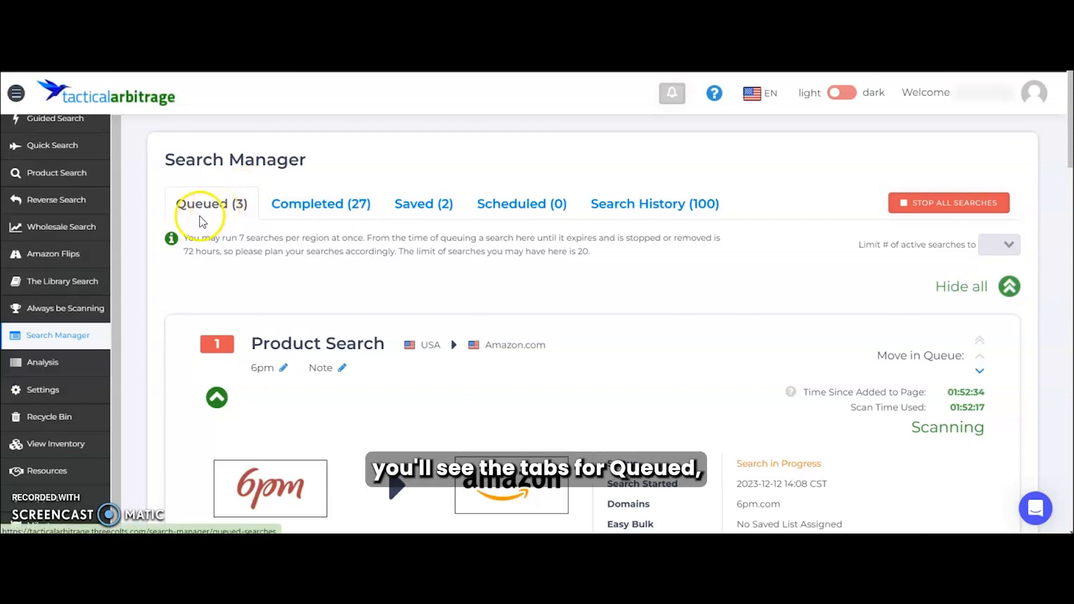
pyautogui.moveTo(403, 212)
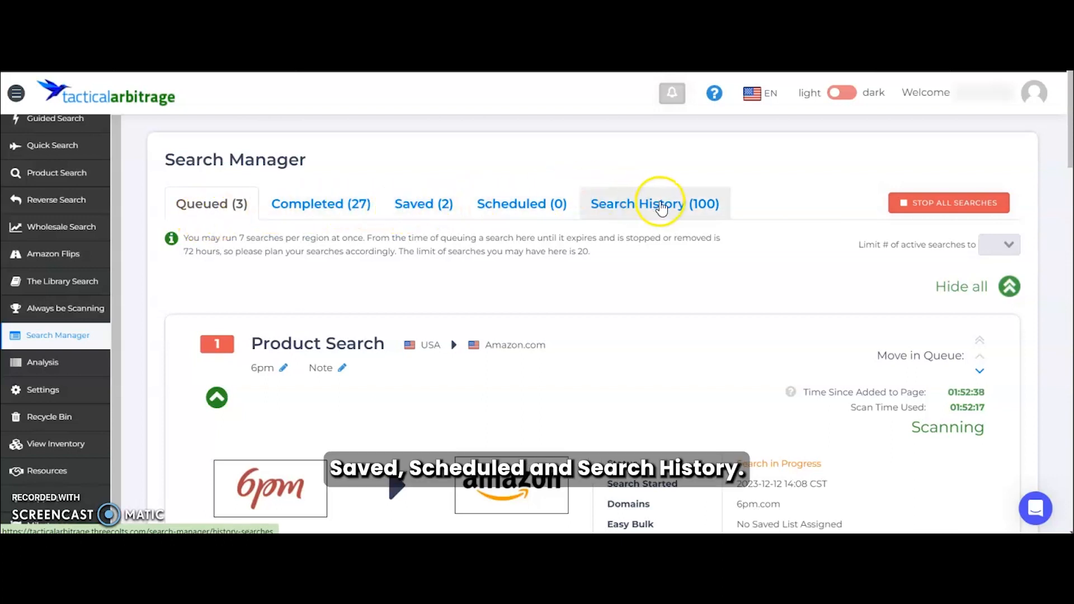
pyautogui.moveTo(209, 212)
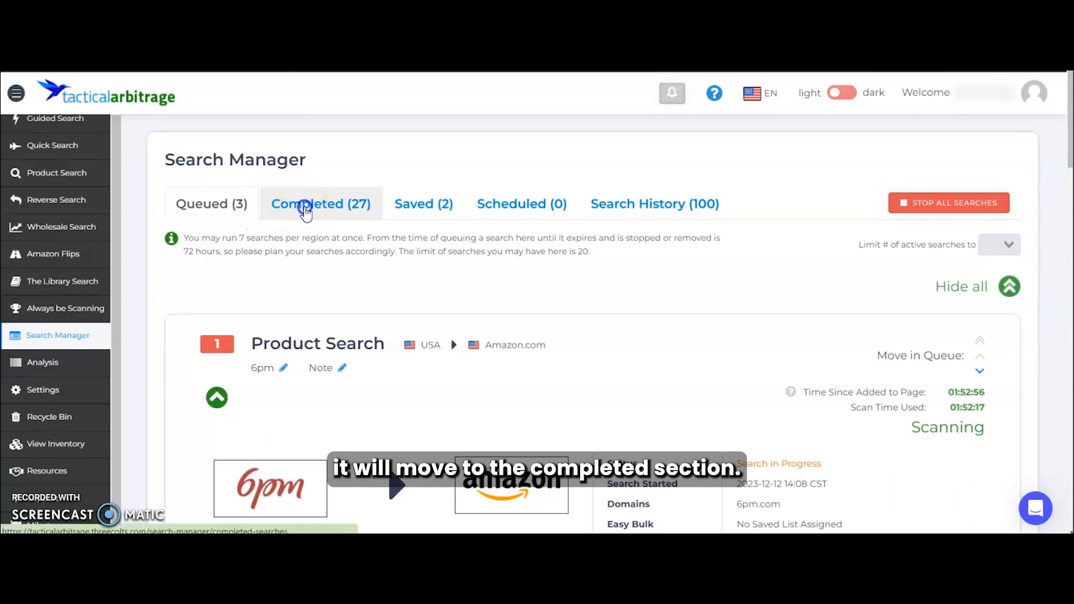
# - Show the Completed list and the Albertsons scan's domain, stopping point, filters and start time
pyautogui.click(320, 204)
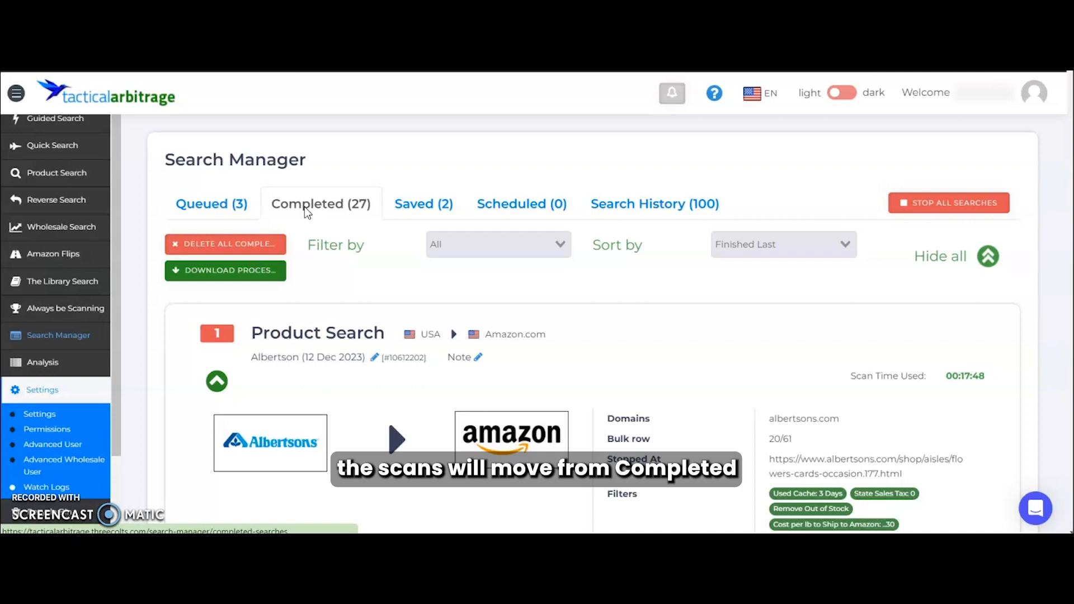
pyautogui.moveTo(655, 203)
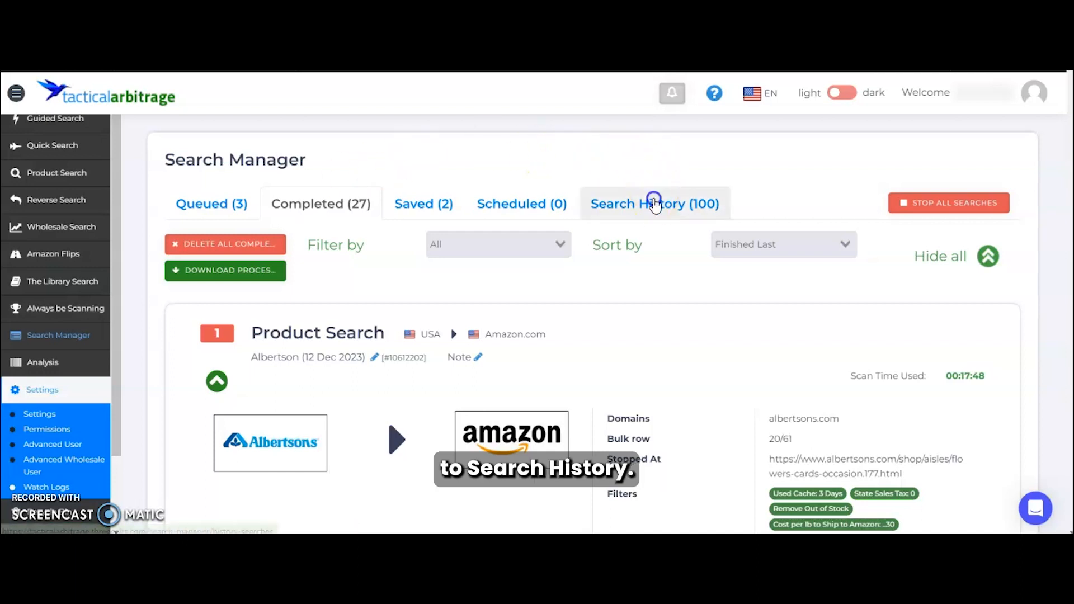
pyautogui.click(653, 203)
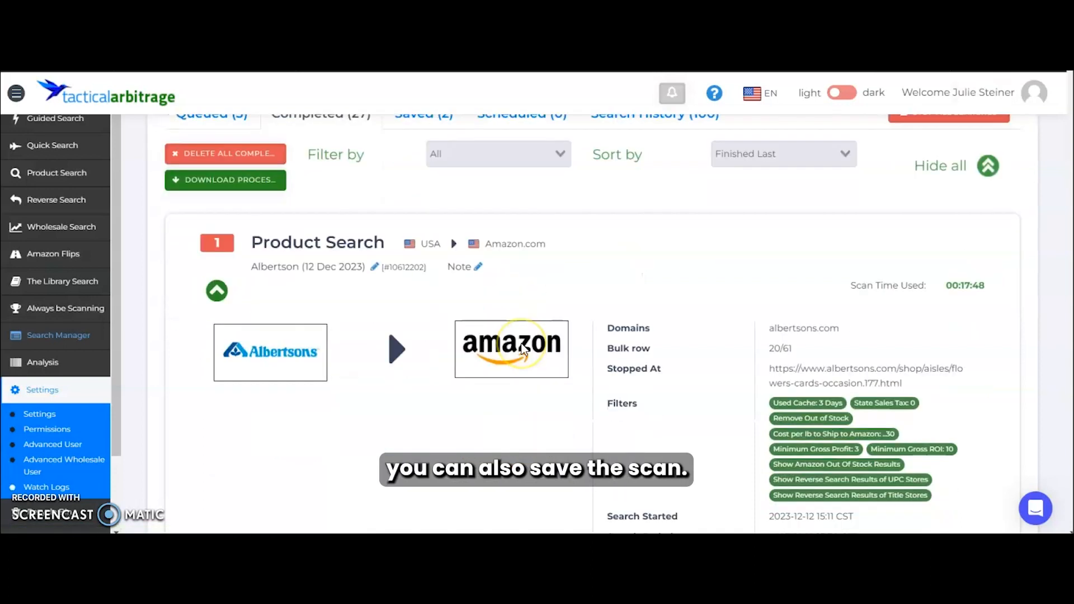
# - Save the completed Albertsons scan, confirming the prompt
pyautogui.click(893, 392)
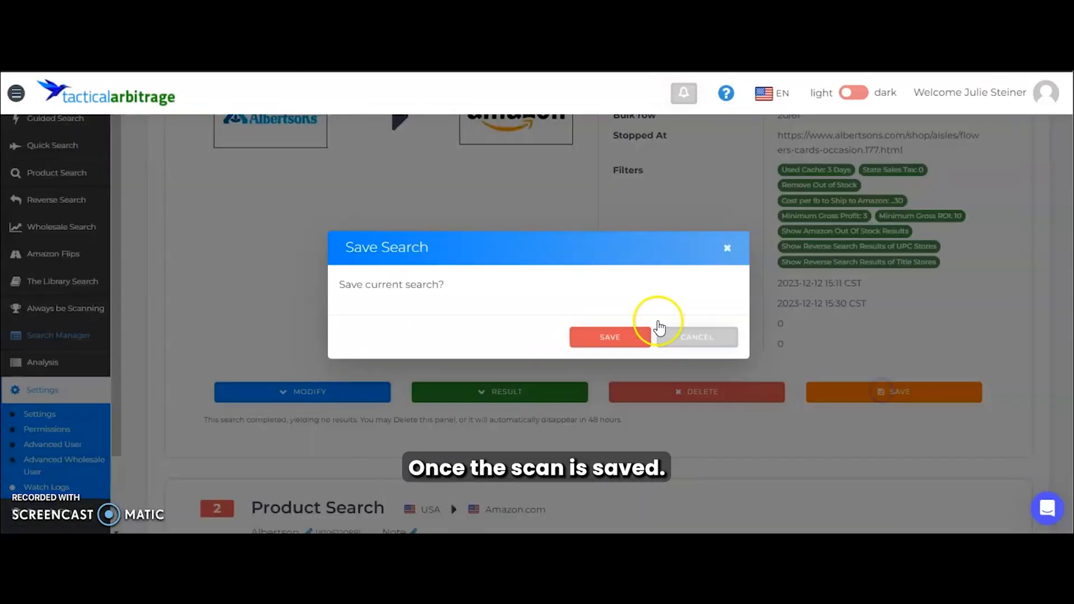
pyautogui.click(609, 337)
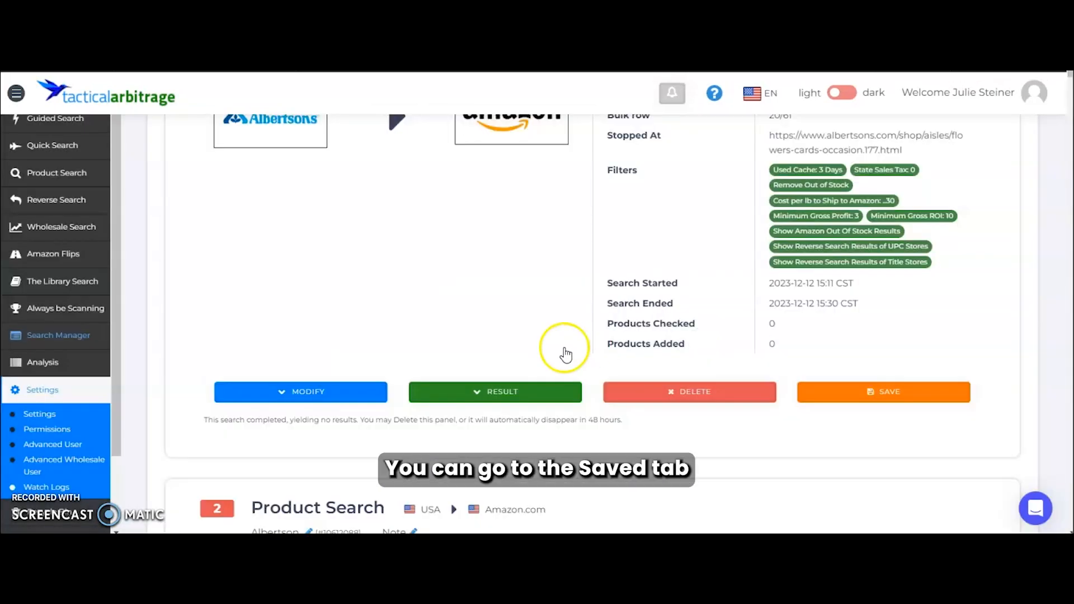
pyautogui.scroll(3)
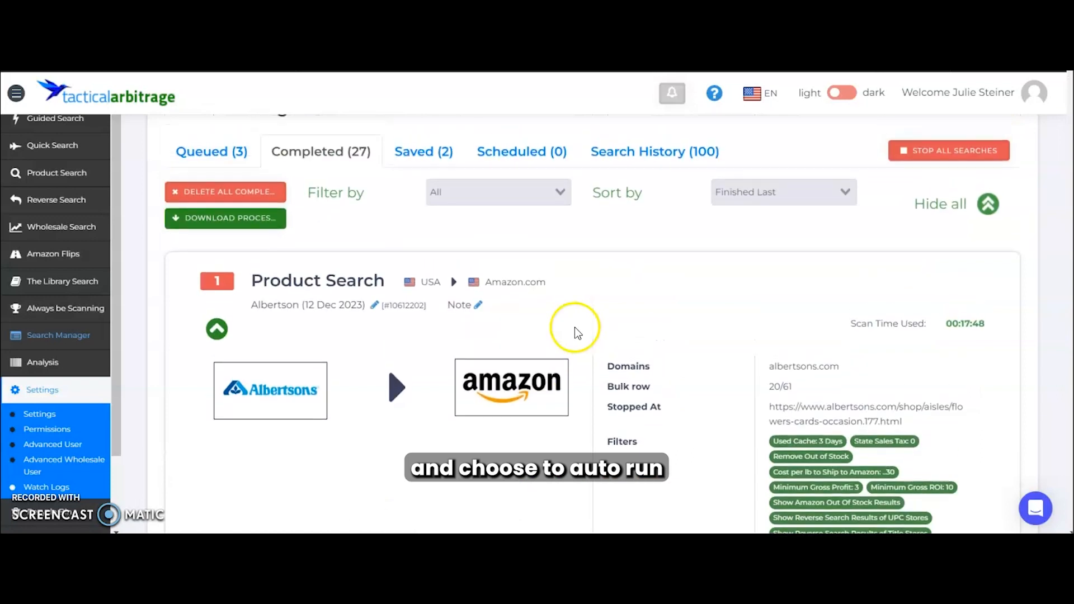
# - Review a saved scan's Autorun repeat interval choices, then cancel without scheduling
pyautogui.click(695, 405)
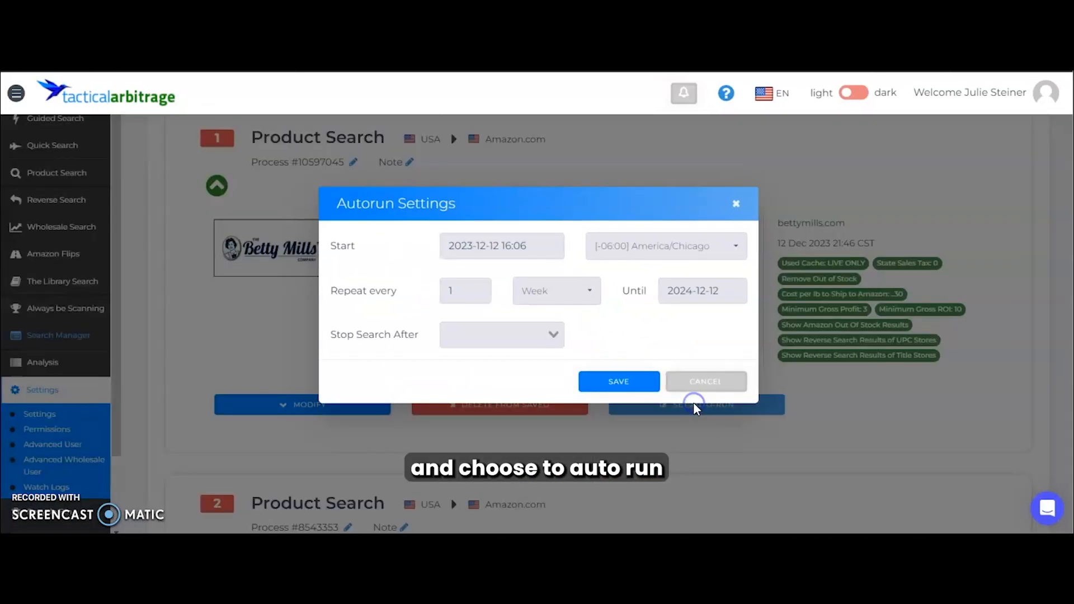
pyautogui.click(555, 290)
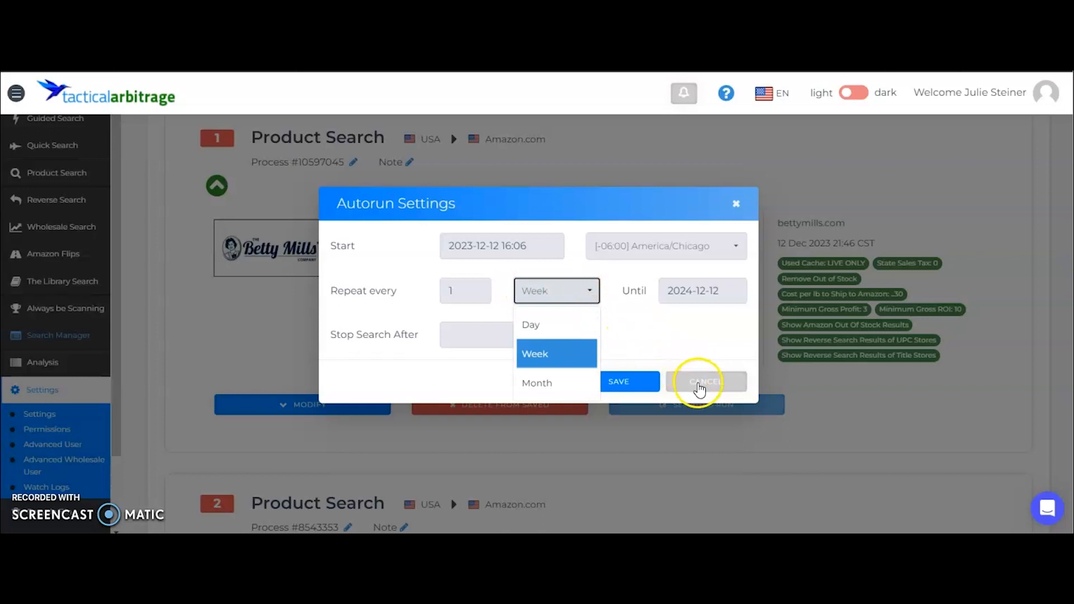
pyautogui.click(706, 382)
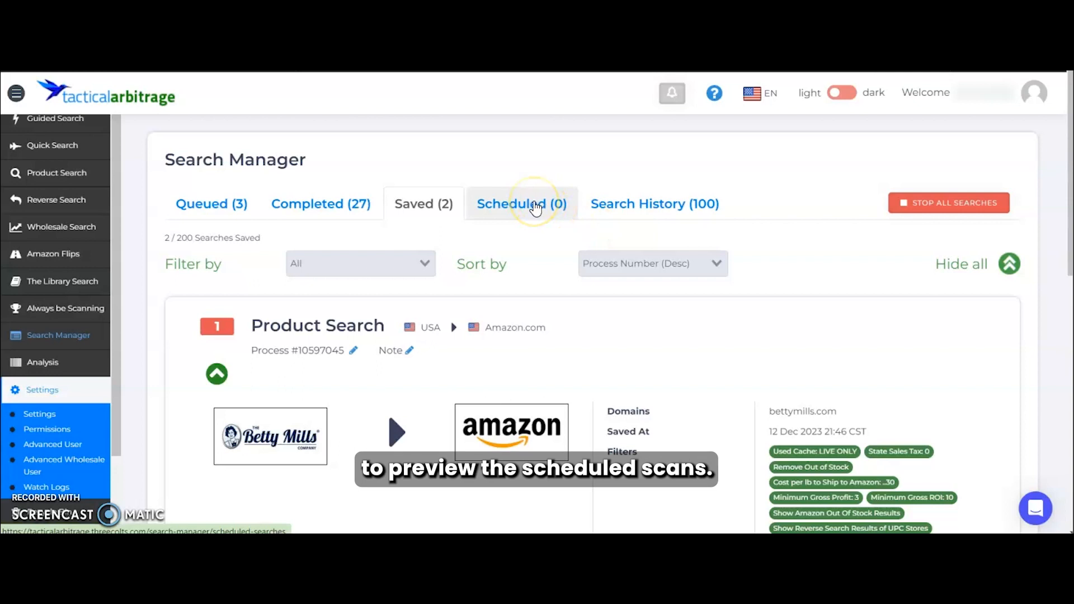
# - Check the empty Scheduled list, then return to the queued 6pm scan's details
pyautogui.click(521, 204)
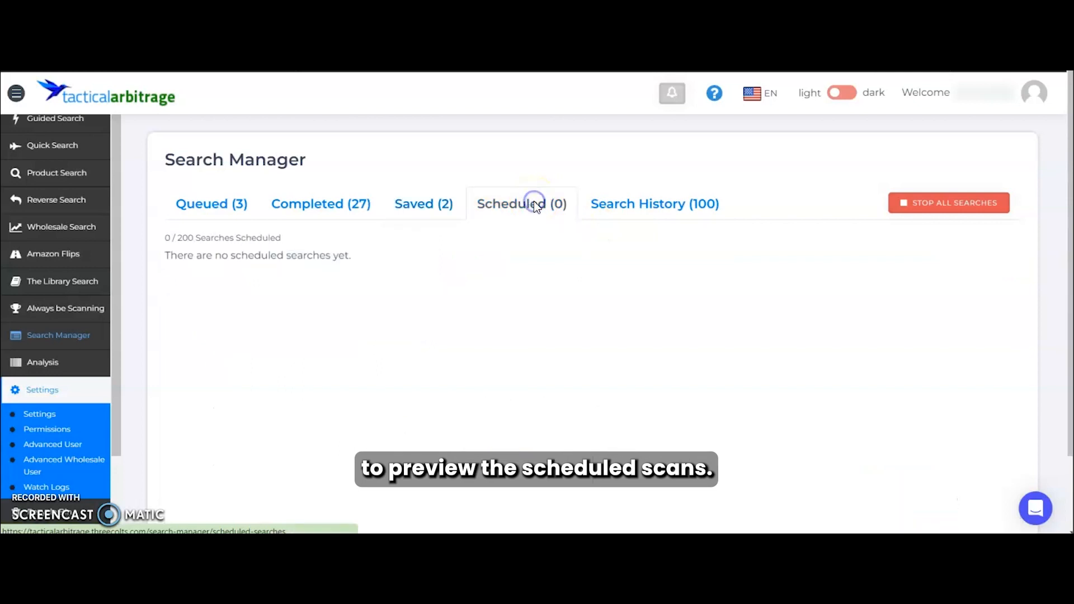
pyautogui.click(206, 203)
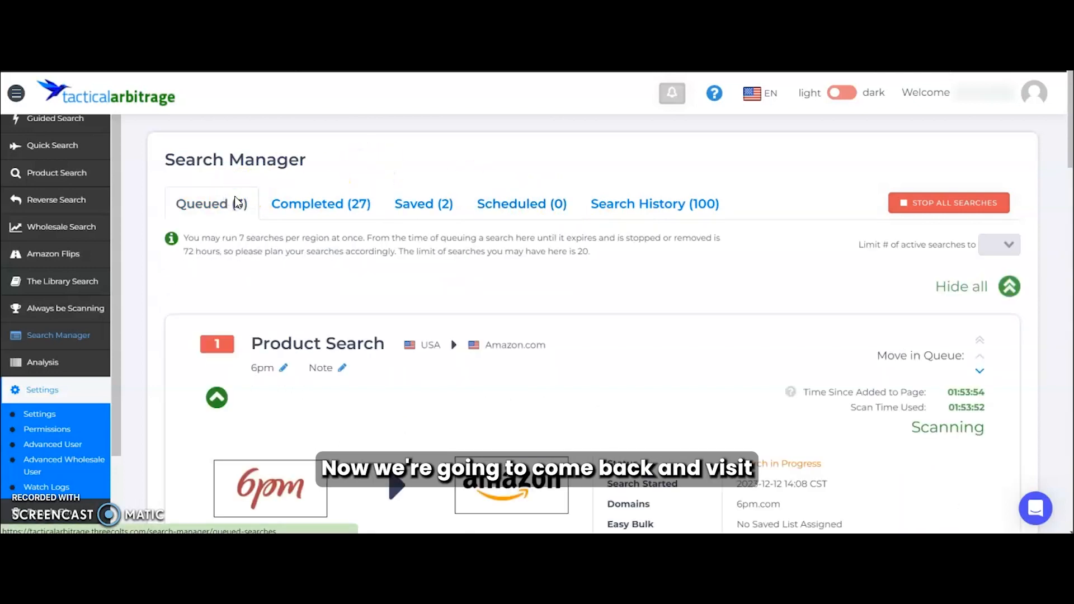
pyautogui.scroll(-3)
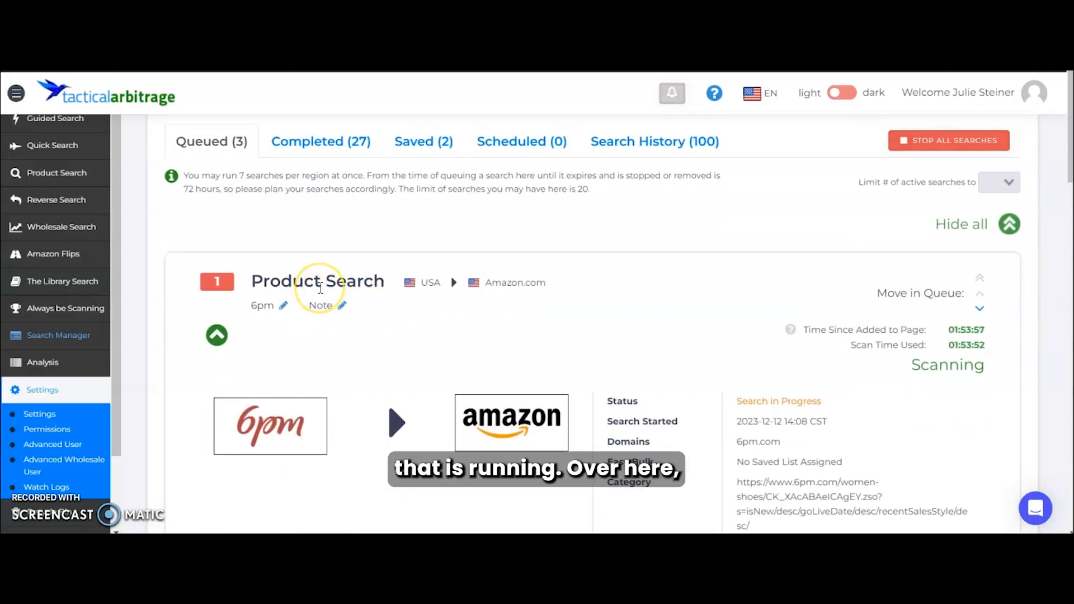
pyautogui.moveTo(286, 455)
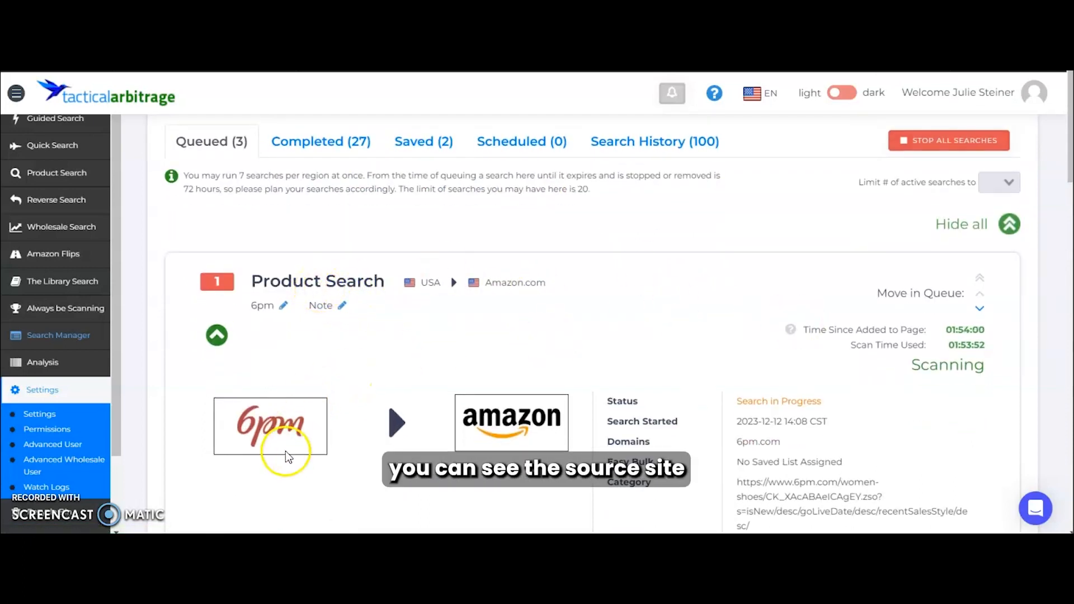
pyautogui.moveTo(524, 442)
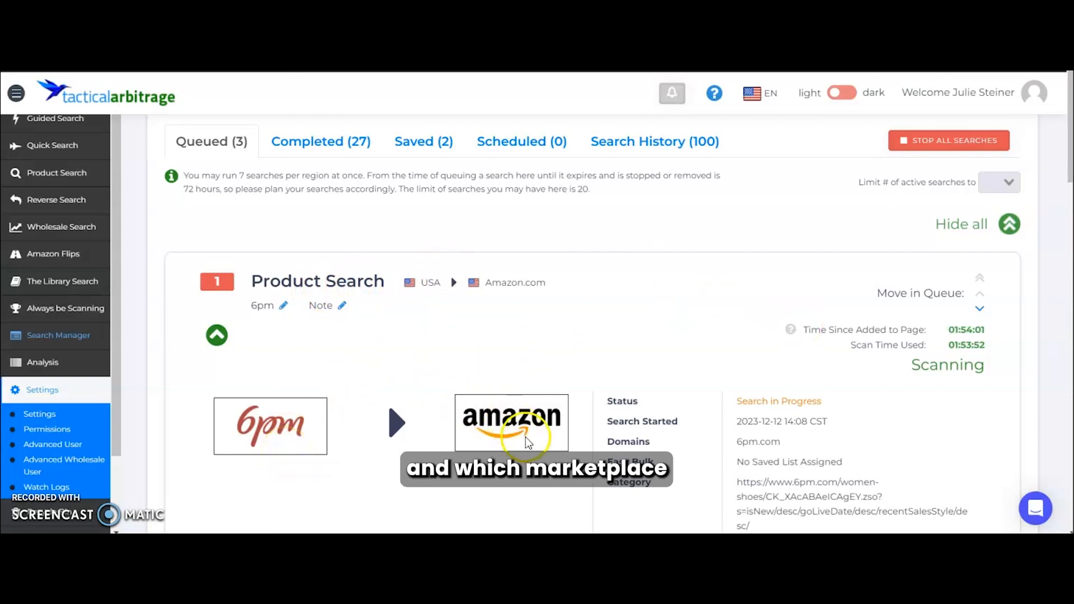
pyautogui.moveTo(643, 345)
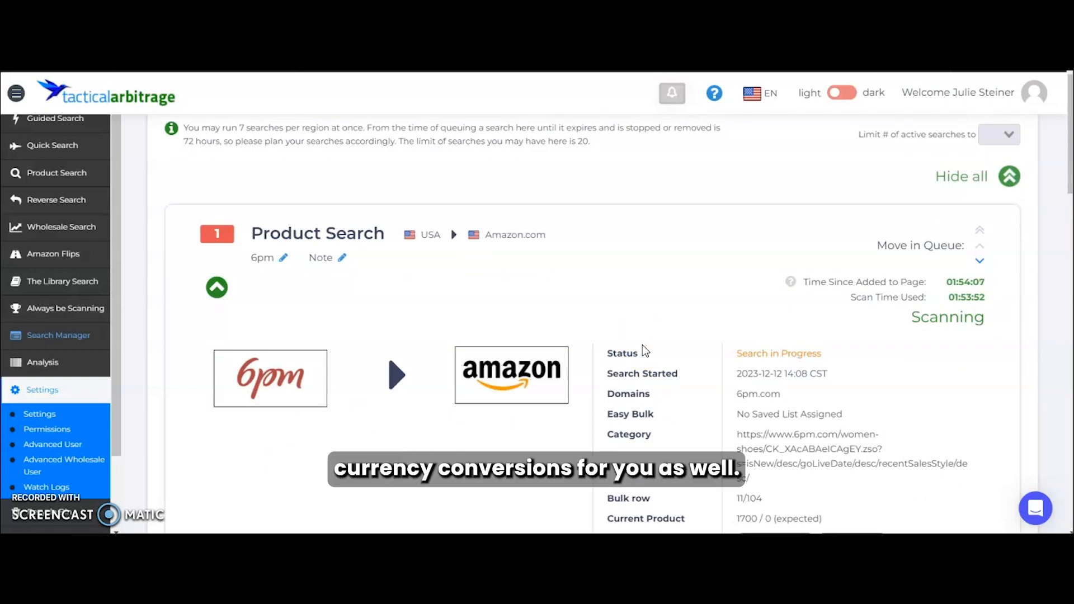
pyautogui.moveTo(848, 320)
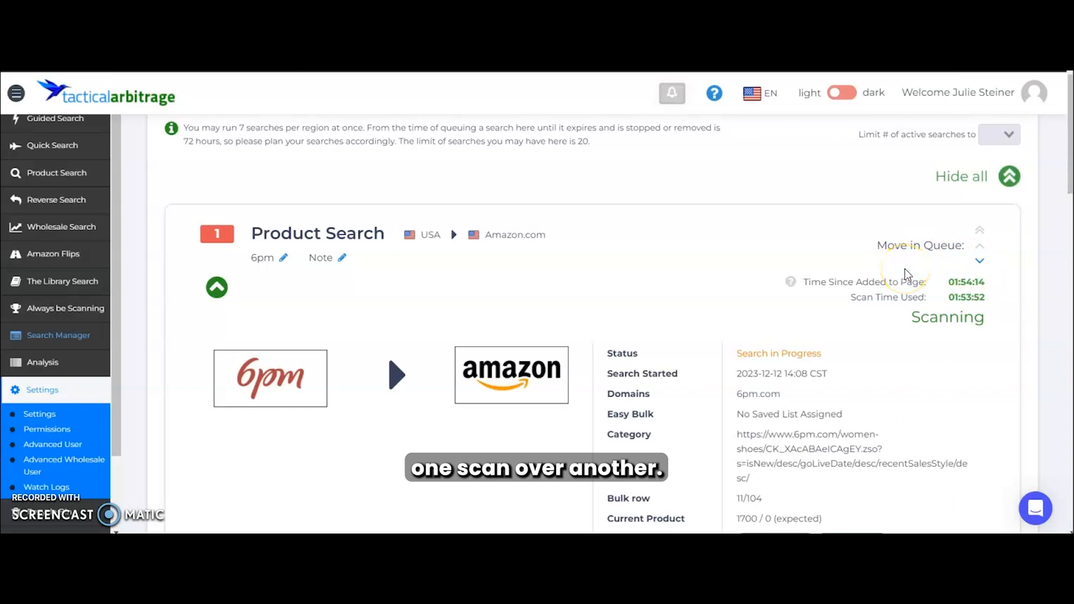
pyautogui.moveTo(834, 296)
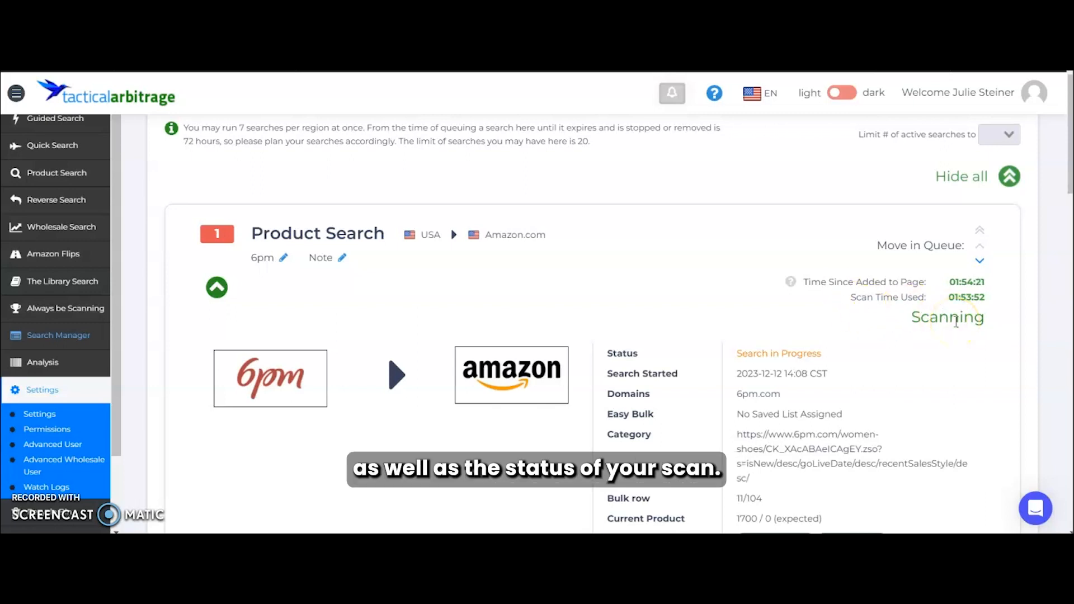
pyautogui.scroll(-3)
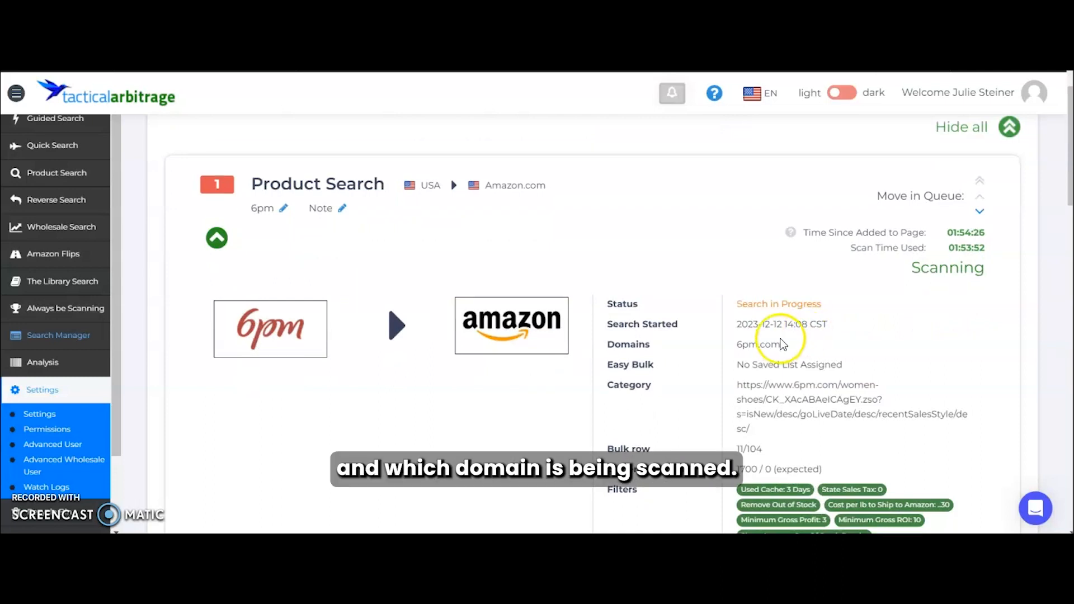
pyautogui.moveTo(781, 346)
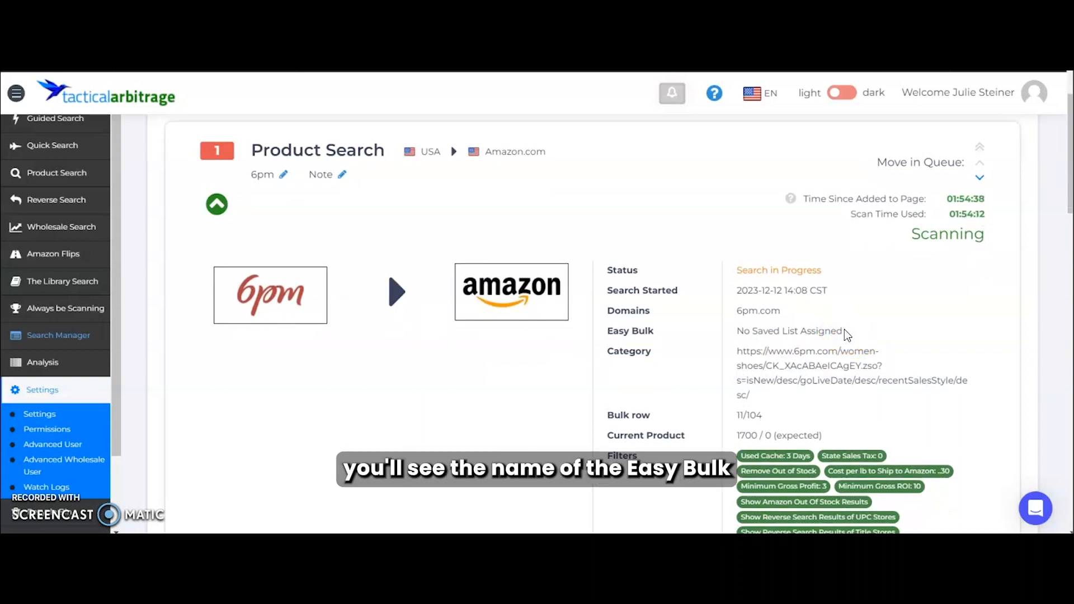
pyautogui.moveTo(827, 349)
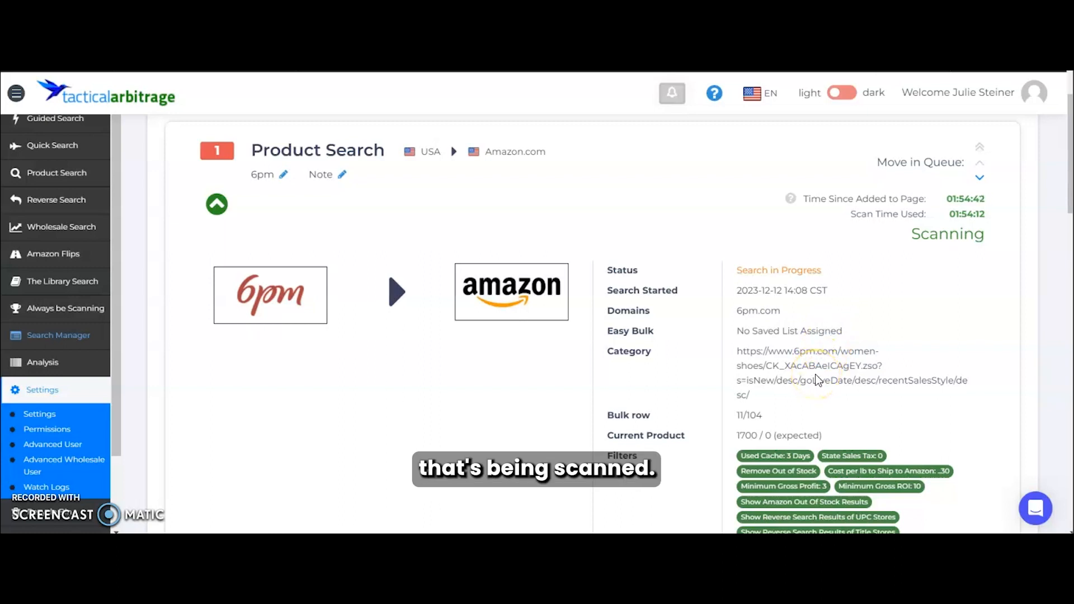
pyautogui.moveTo(785, 425)
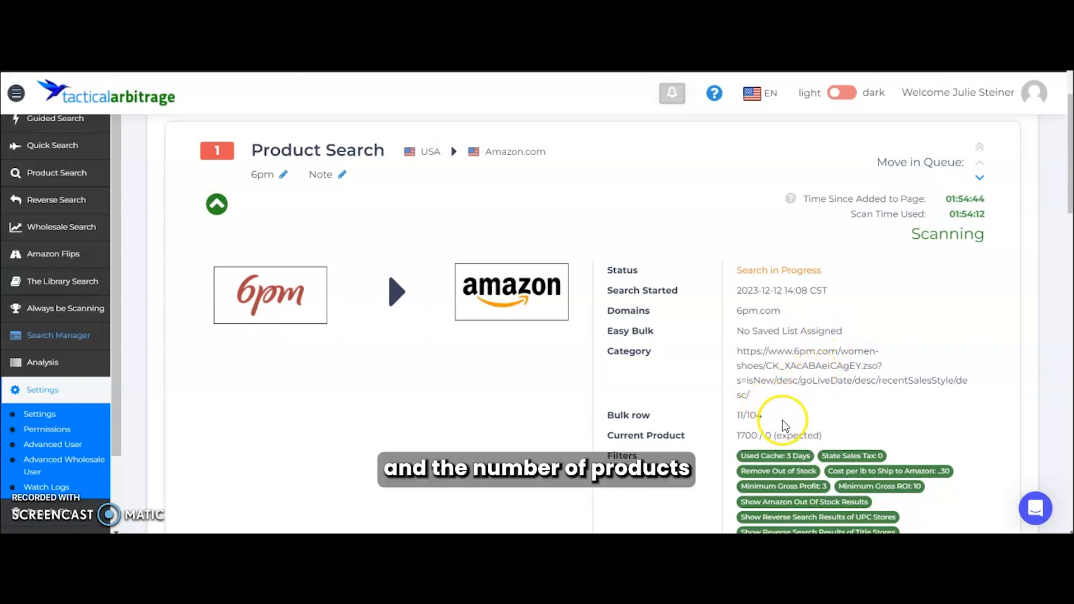
pyautogui.scroll(-3)
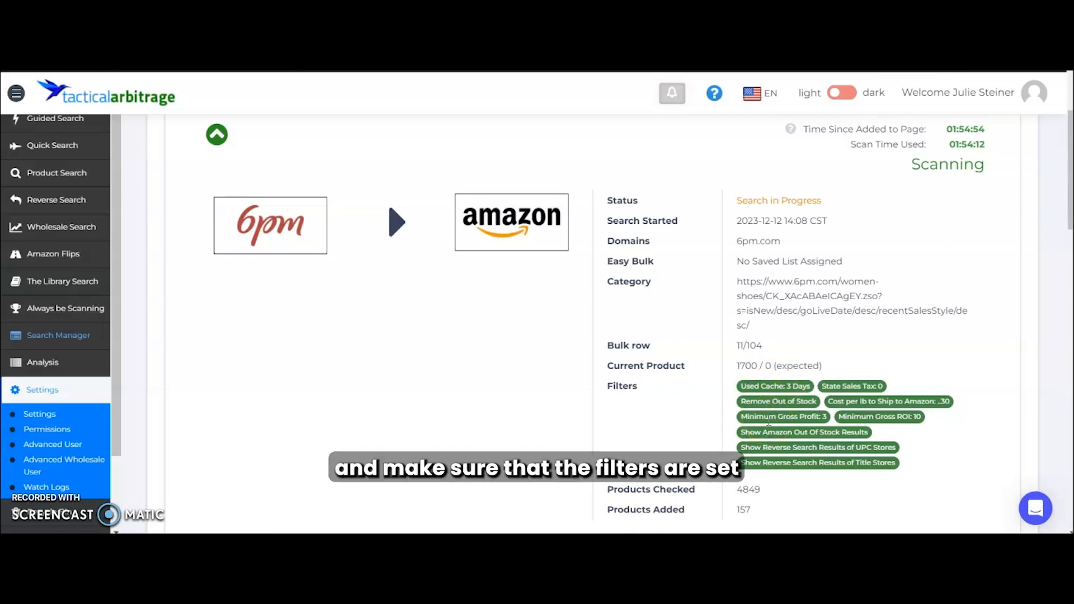
pyautogui.scroll(-3)
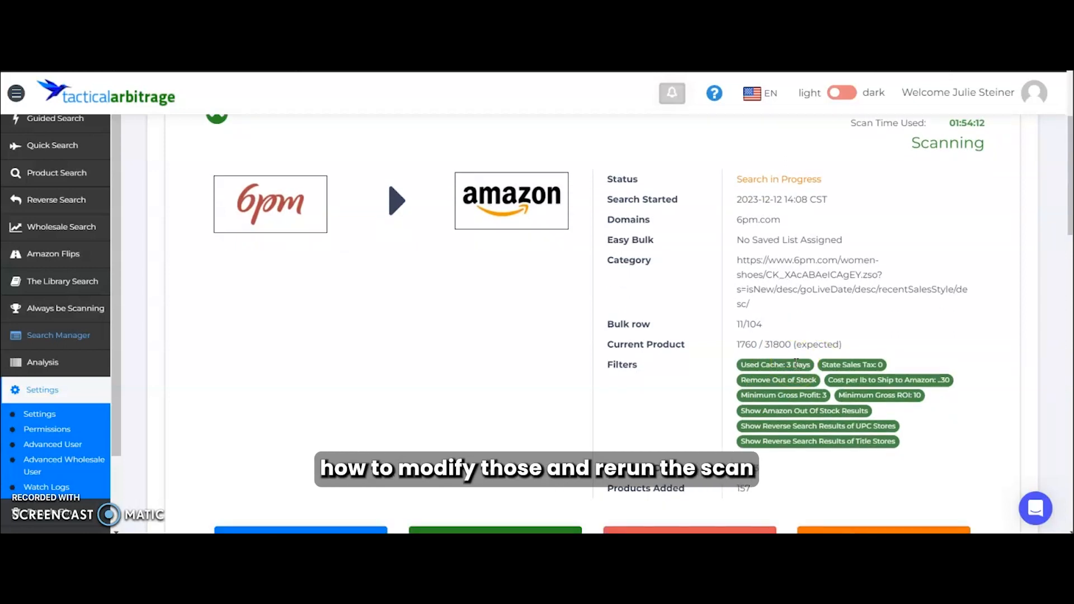
pyautogui.scroll(-3)
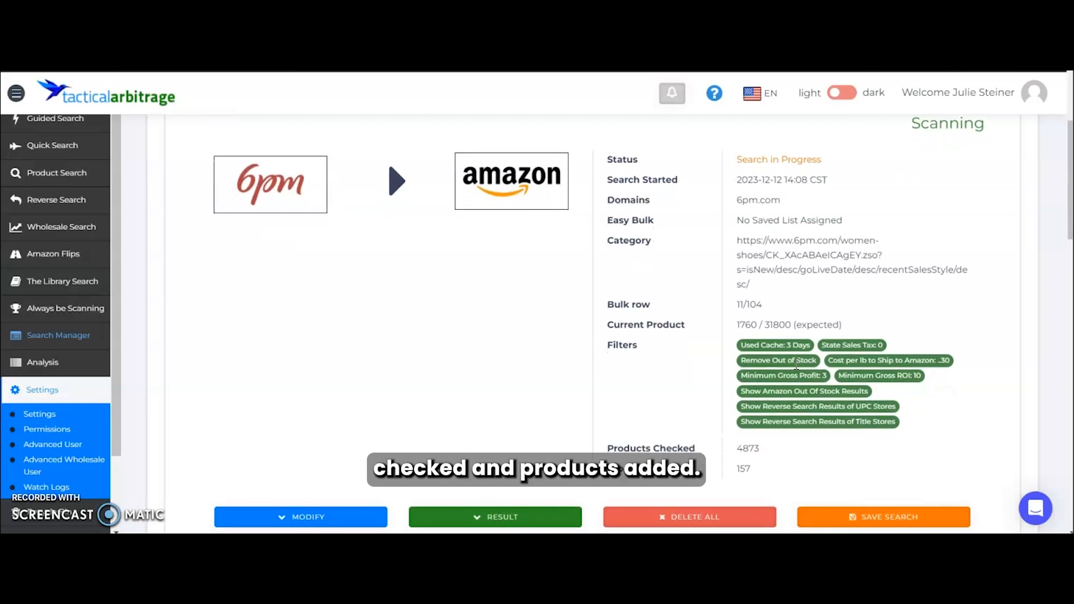
pyautogui.moveTo(774, 458)
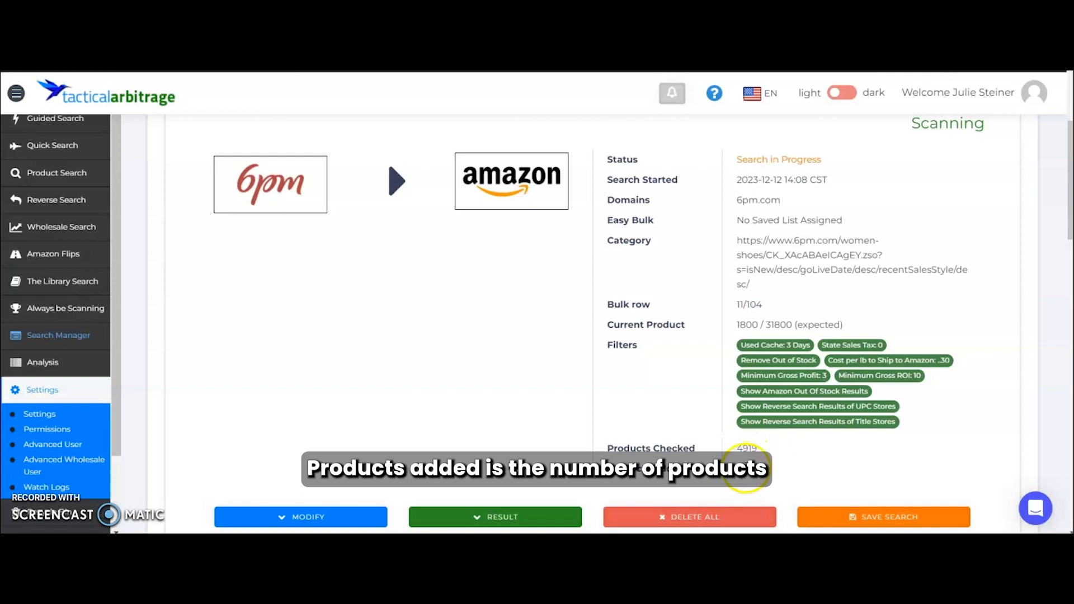
pyautogui.moveTo(765, 416)
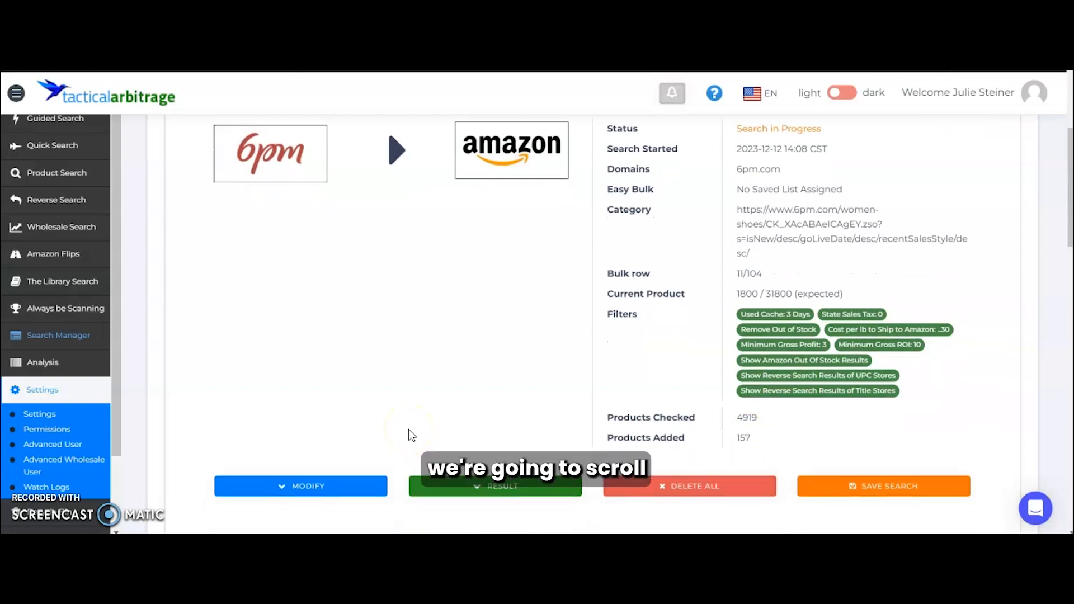
# - Show the running 6pm scan's Modify menu: pause, stop, edit and re-run, update filters
pyautogui.click(300, 485)
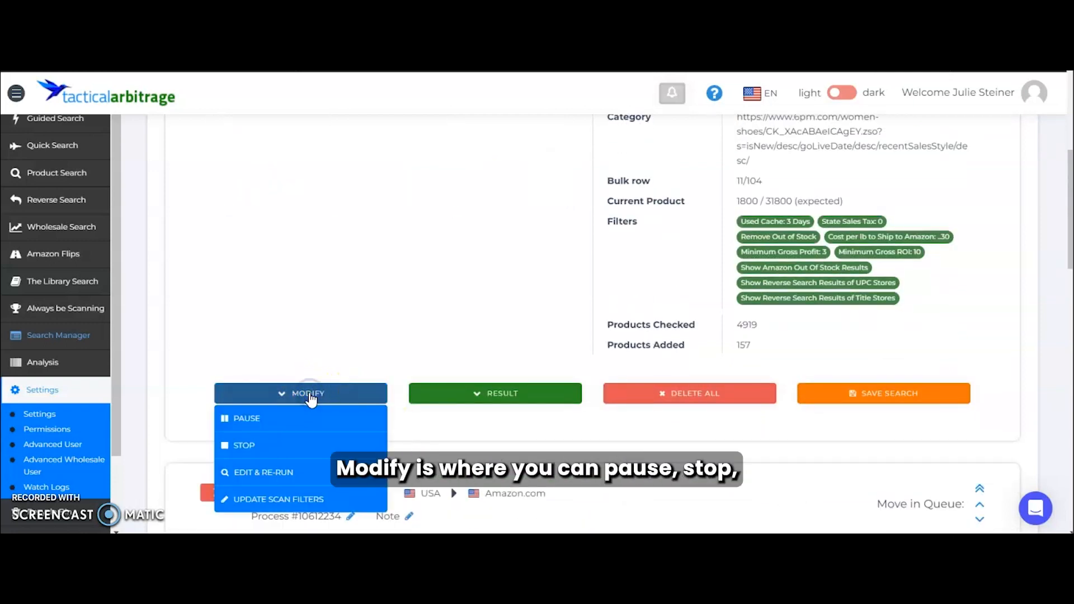
pyautogui.moveTo(294, 426)
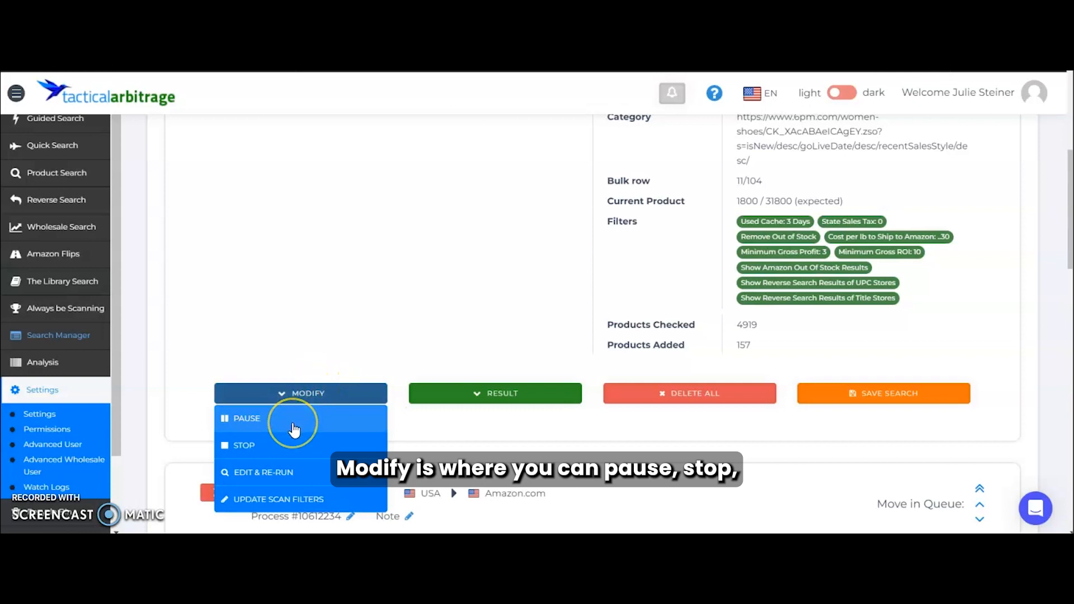
pyautogui.moveTo(285, 477)
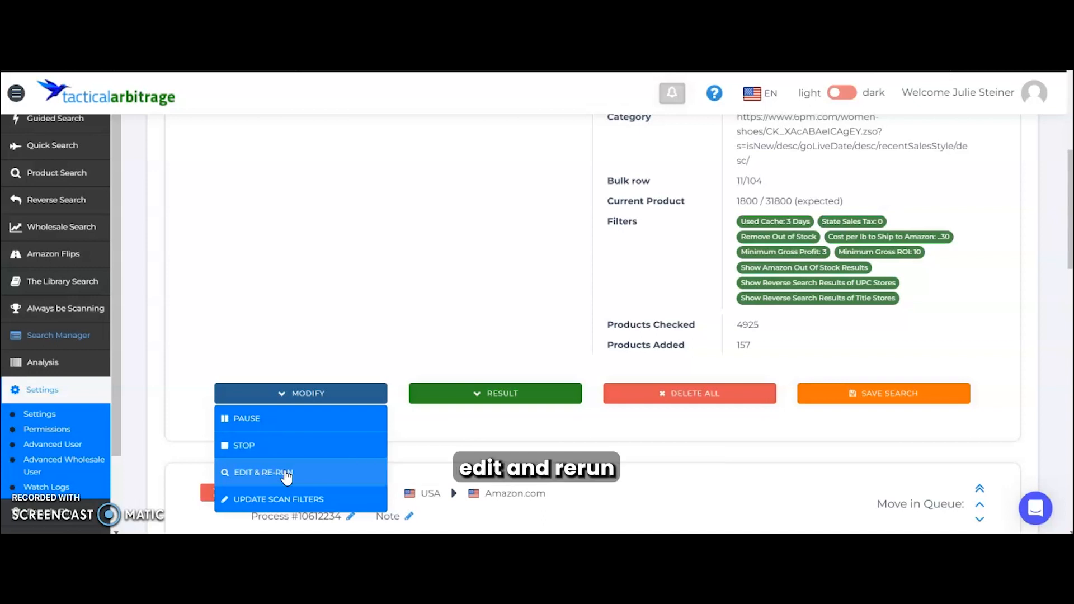
# - Show the 6pm scan's Result menu: View Data, Download All and Watch Logs
pyautogui.click(494, 393)
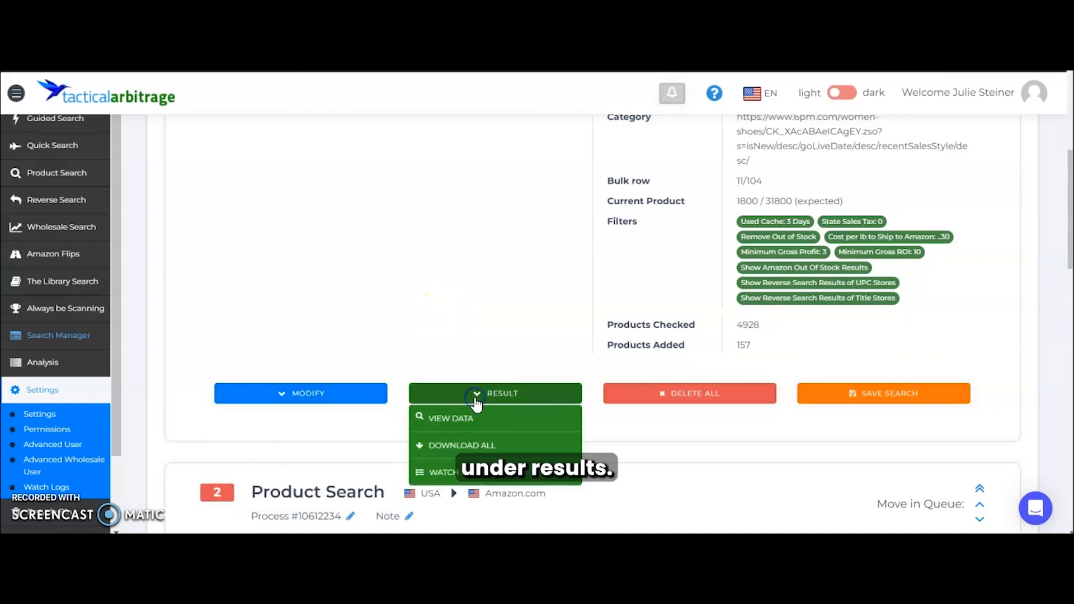
pyautogui.moveTo(480, 422)
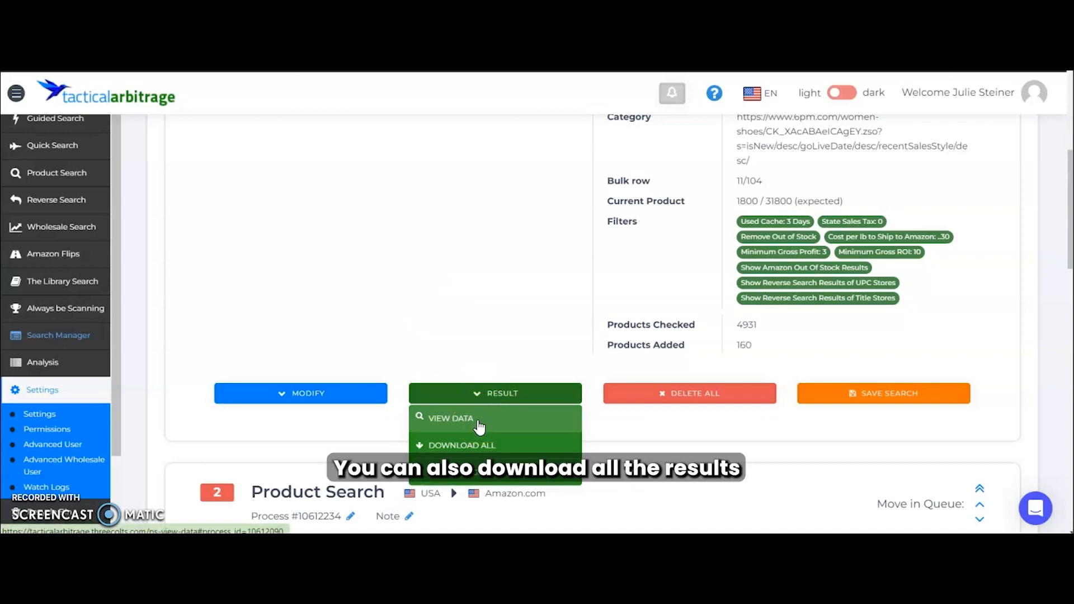
pyautogui.moveTo(480, 450)
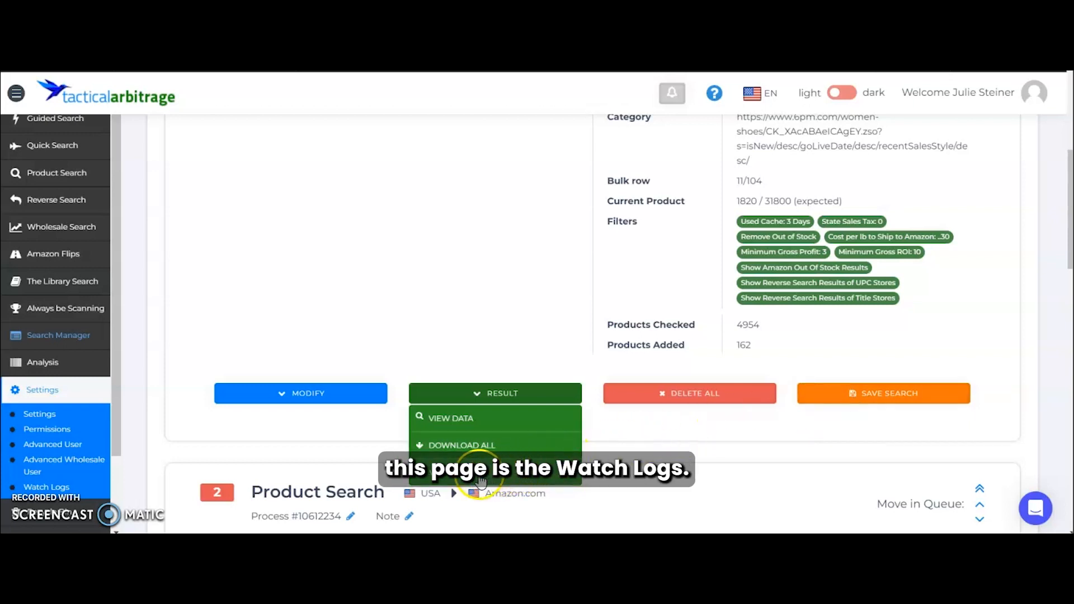
# - Watch the 6pm scan's Process Logs: Simple, reading why products were skipped or added
pyautogui.click(451, 417)
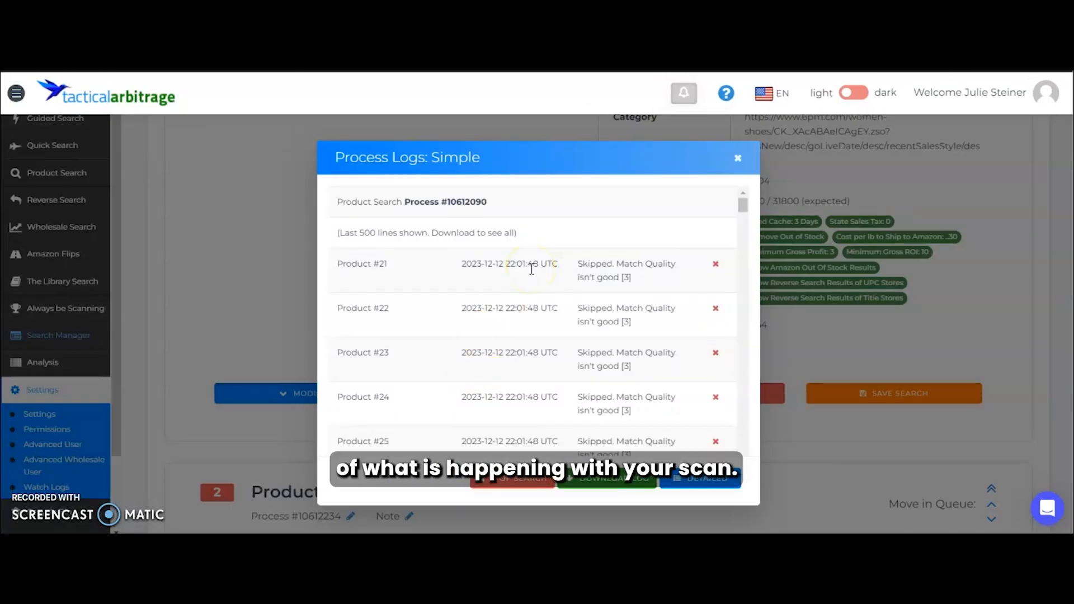
pyautogui.scroll(3)
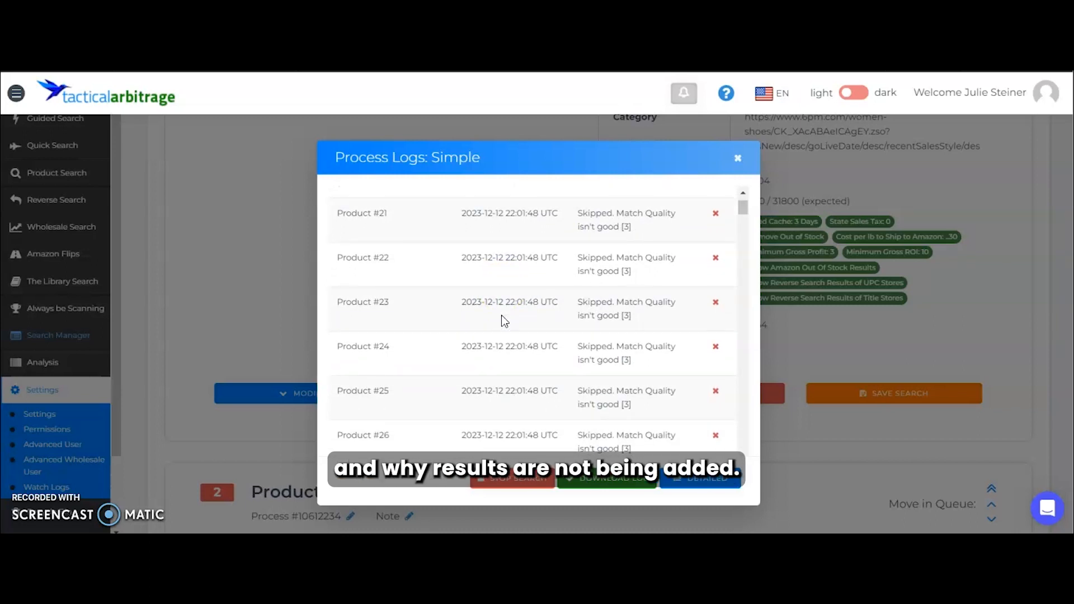
pyautogui.scroll(-3)
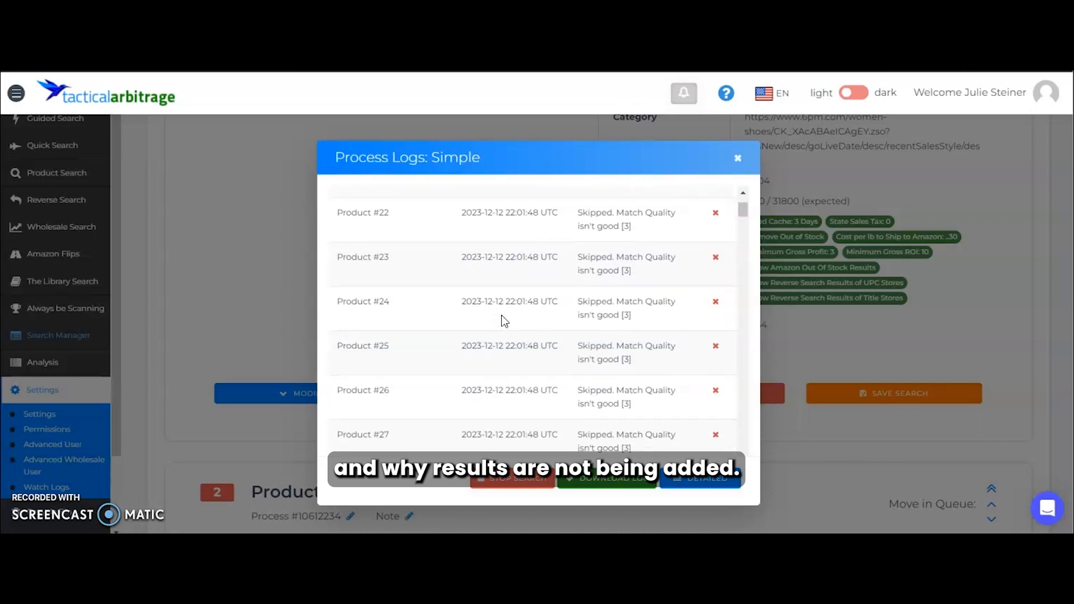
pyautogui.scroll(-3)
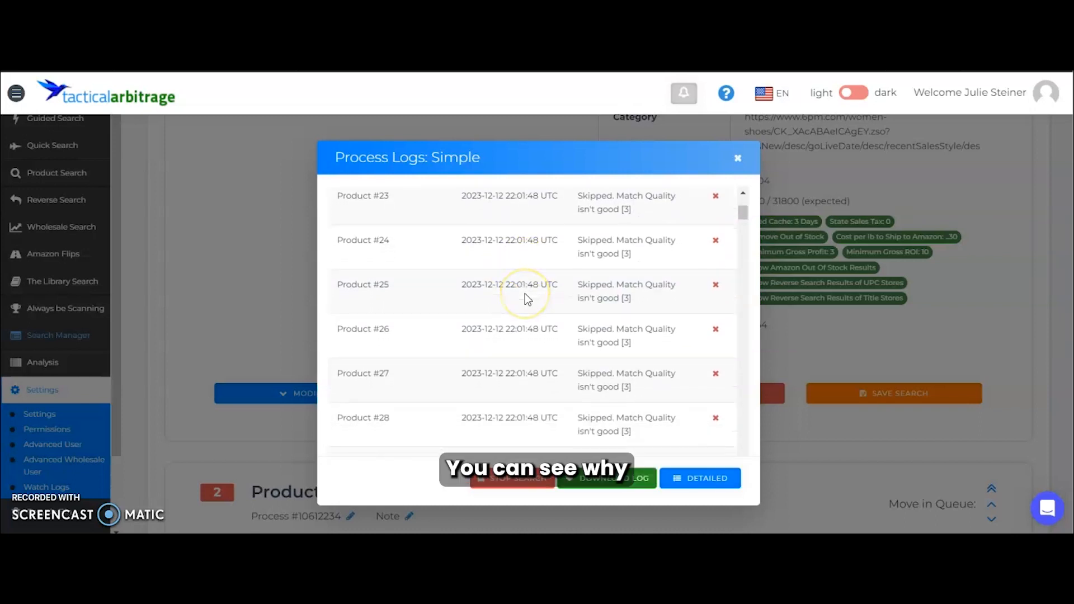
pyautogui.scroll(-3)
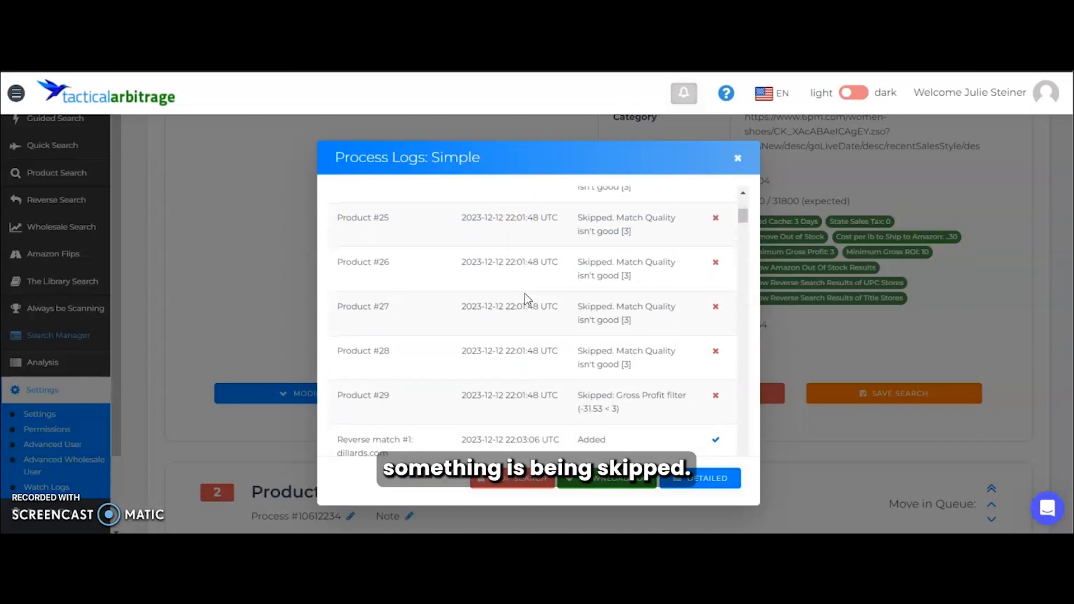
pyautogui.scroll(-3)
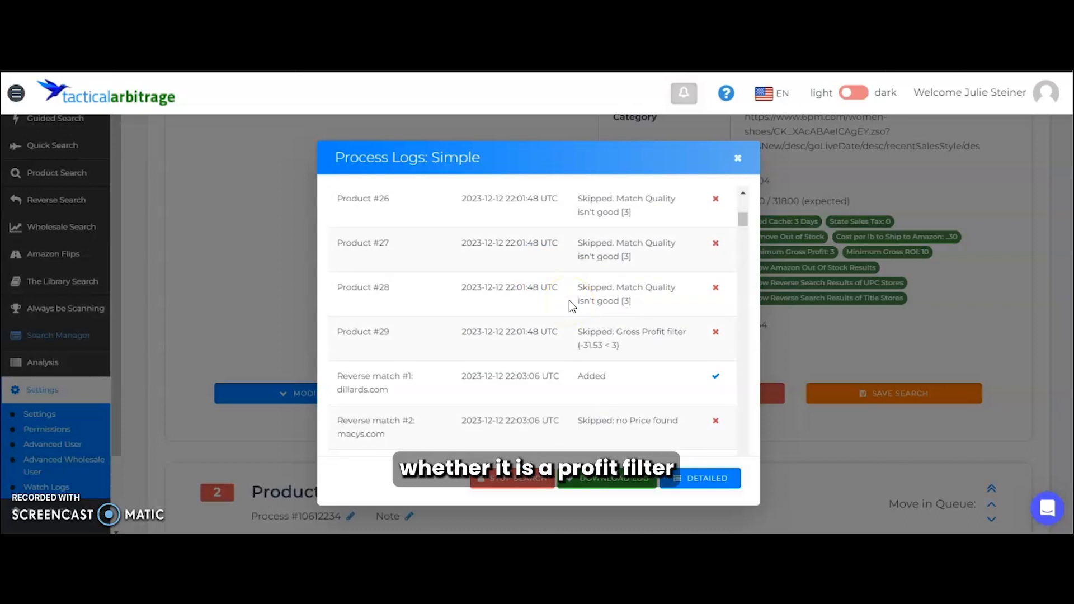
pyautogui.scroll(-3)
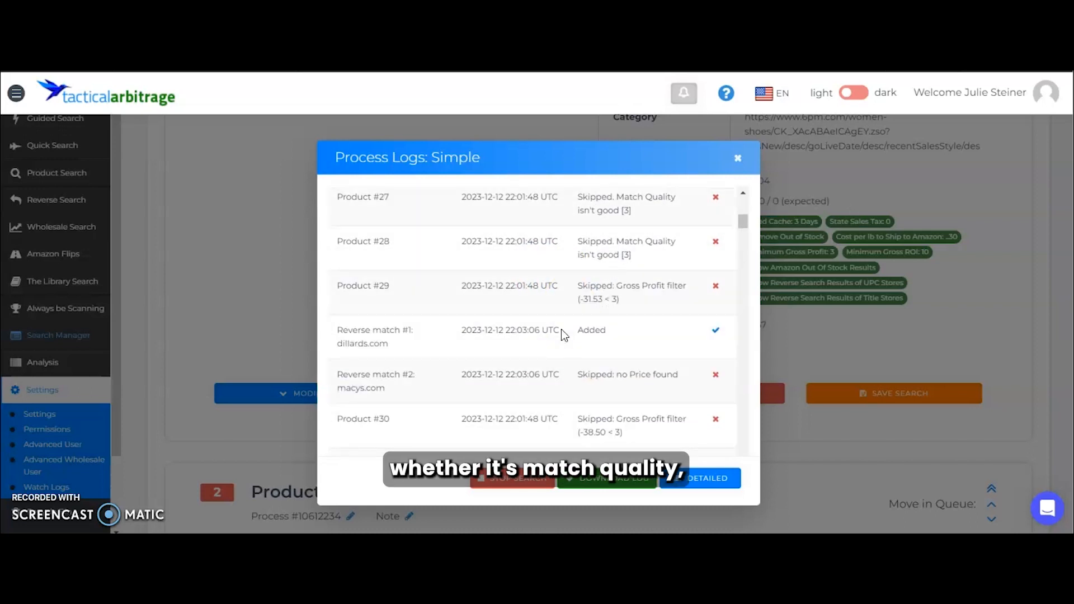
pyautogui.scroll(-3)
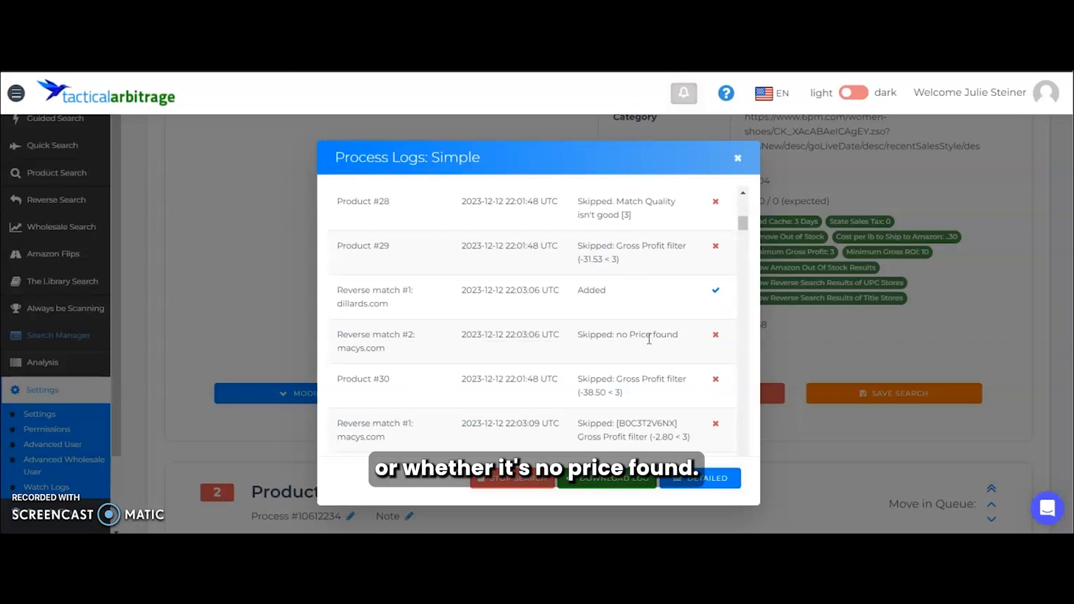
pyautogui.moveTo(606, 363)
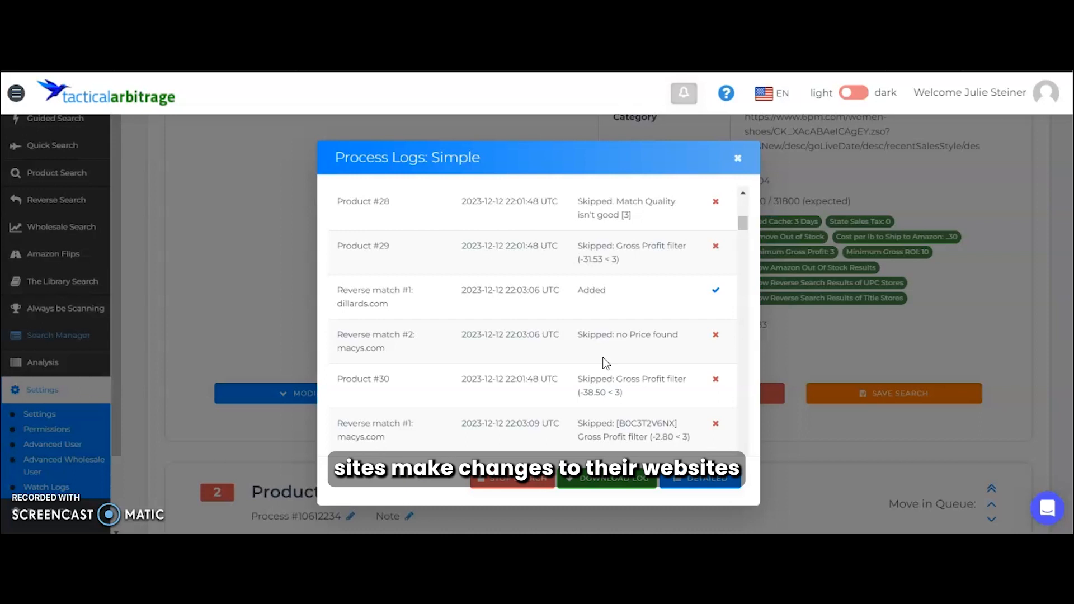
pyautogui.scroll(-3)
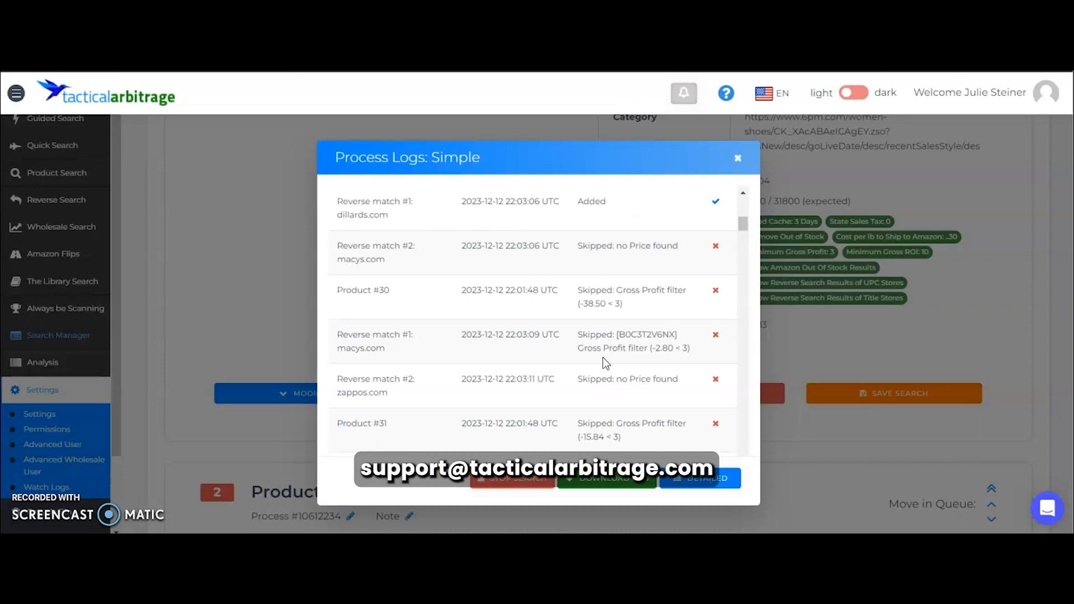
pyautogui.scroll(-3)
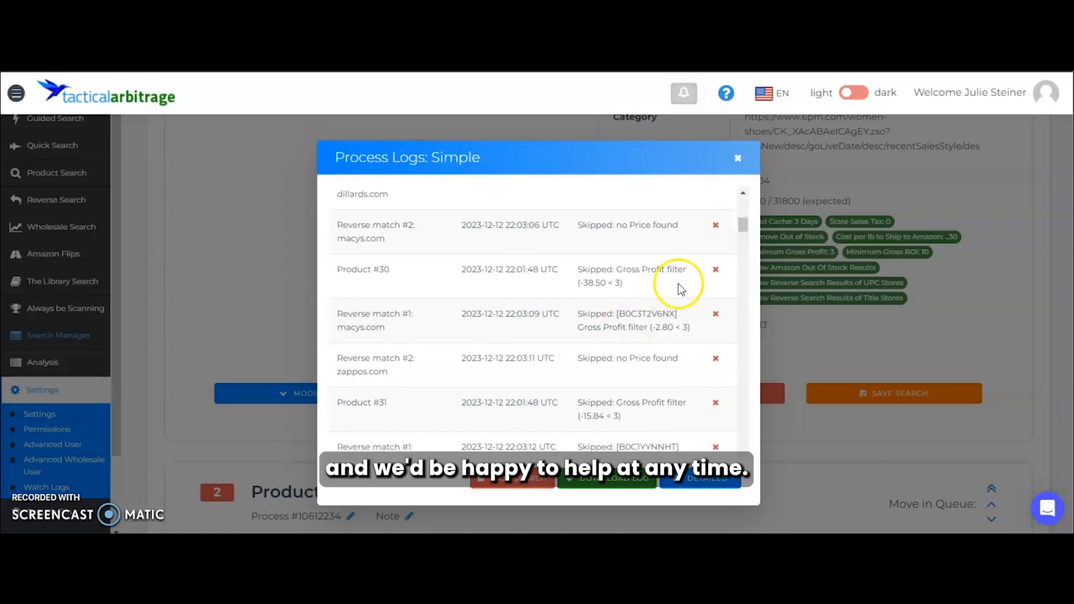
pyautogui.moveTo(743, 161)
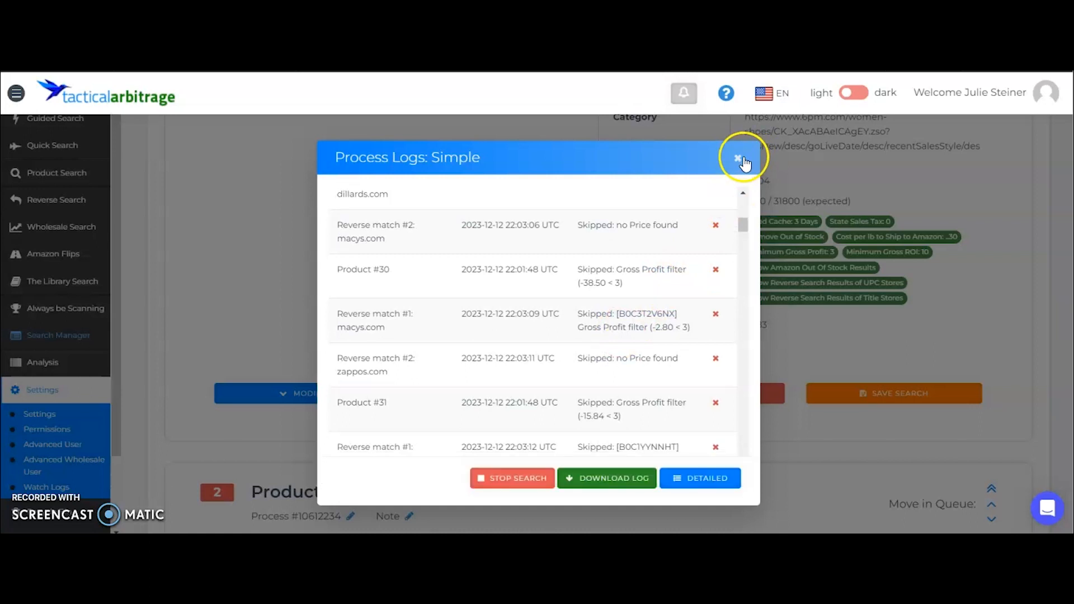
# - Close the Process Logs window, returning to the 6pm scan showing 4,983 checked and 164 added
pyautogui.click(738, 158)
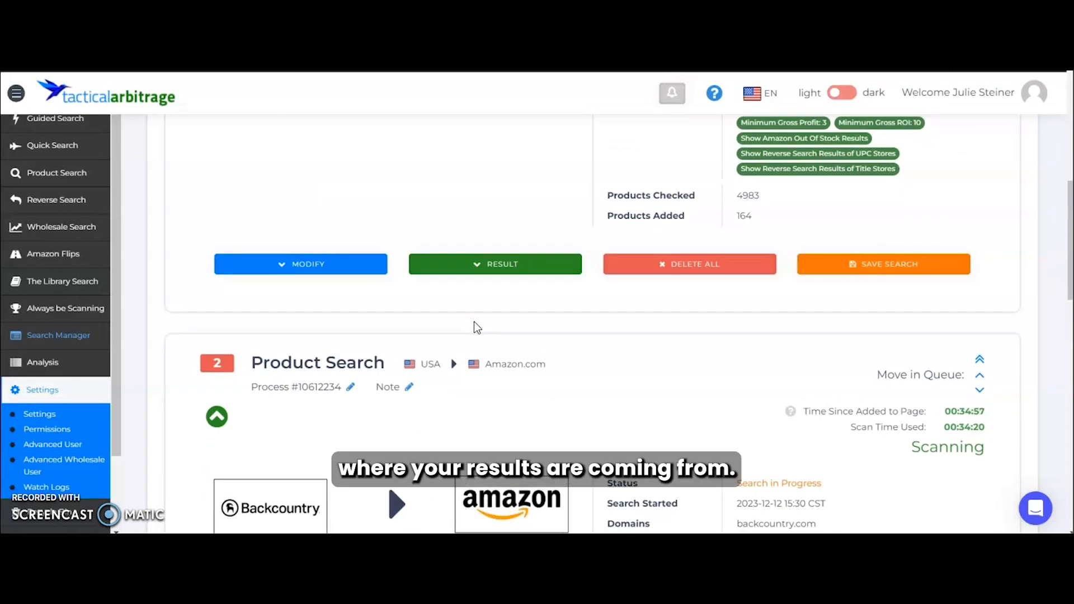
pyautogui.moveTo(152, 142)
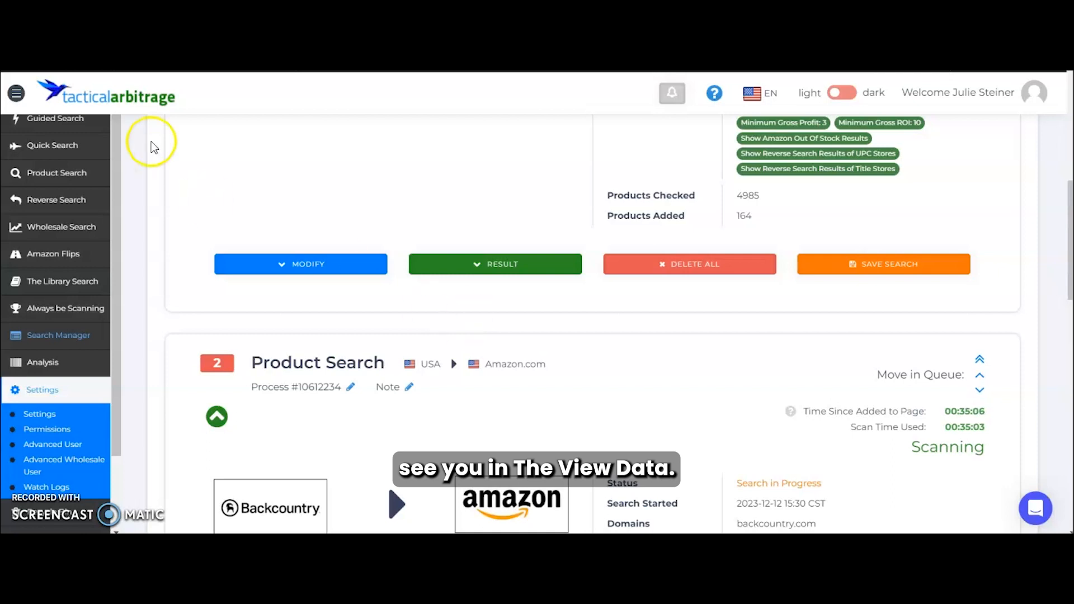